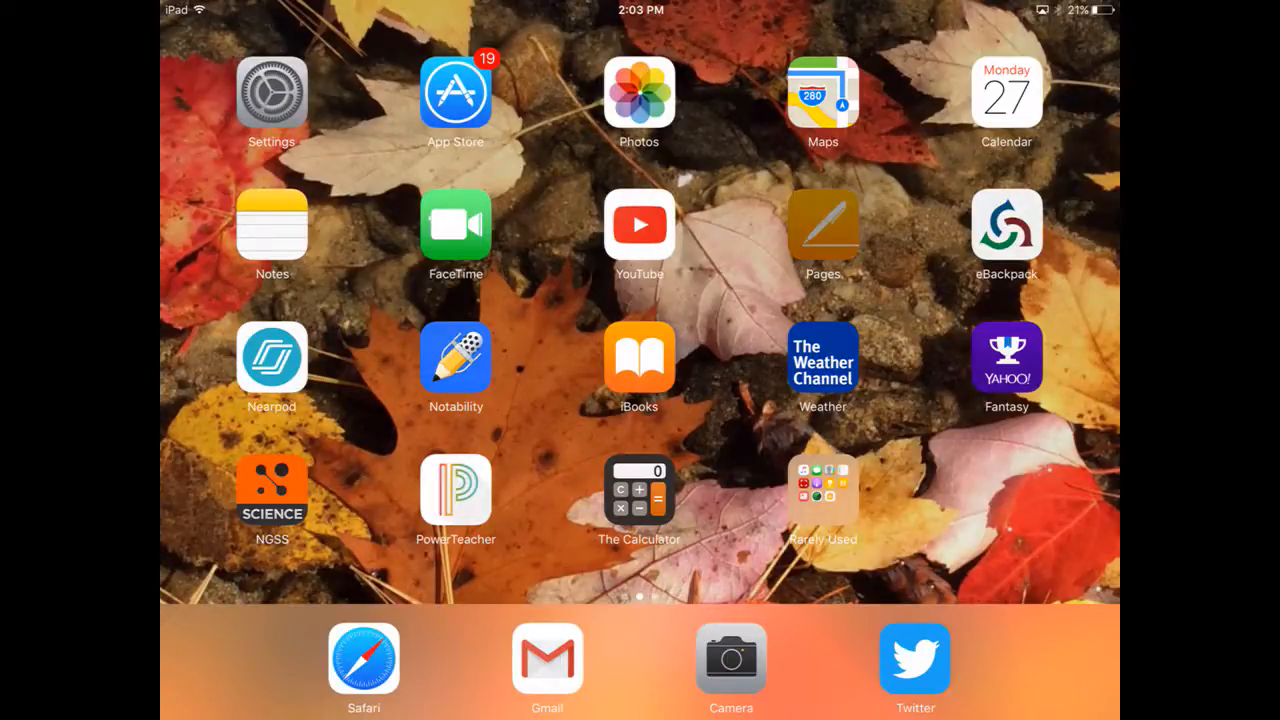
- Launch Pages and start a new blank document, 'Blank 12'
{"action": "left_click", "coordinate": [822, 223]}
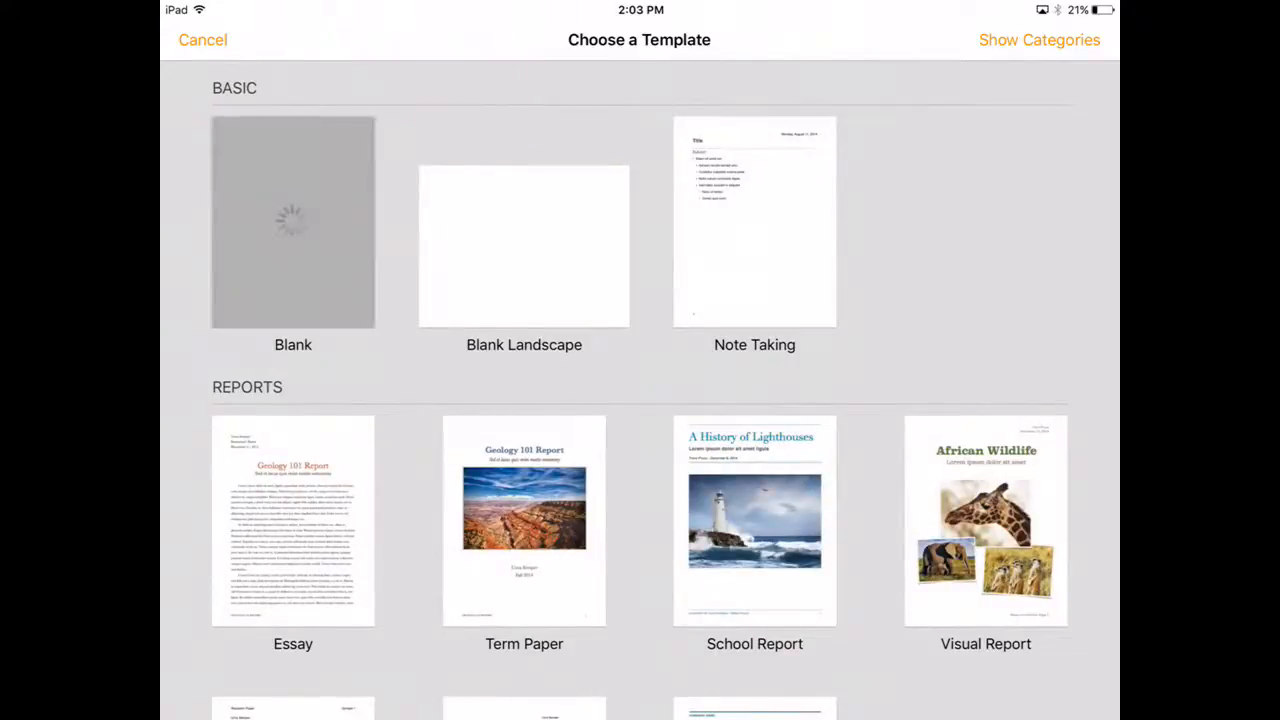
{"action": "left_click", "coordinate": [293, 222]}
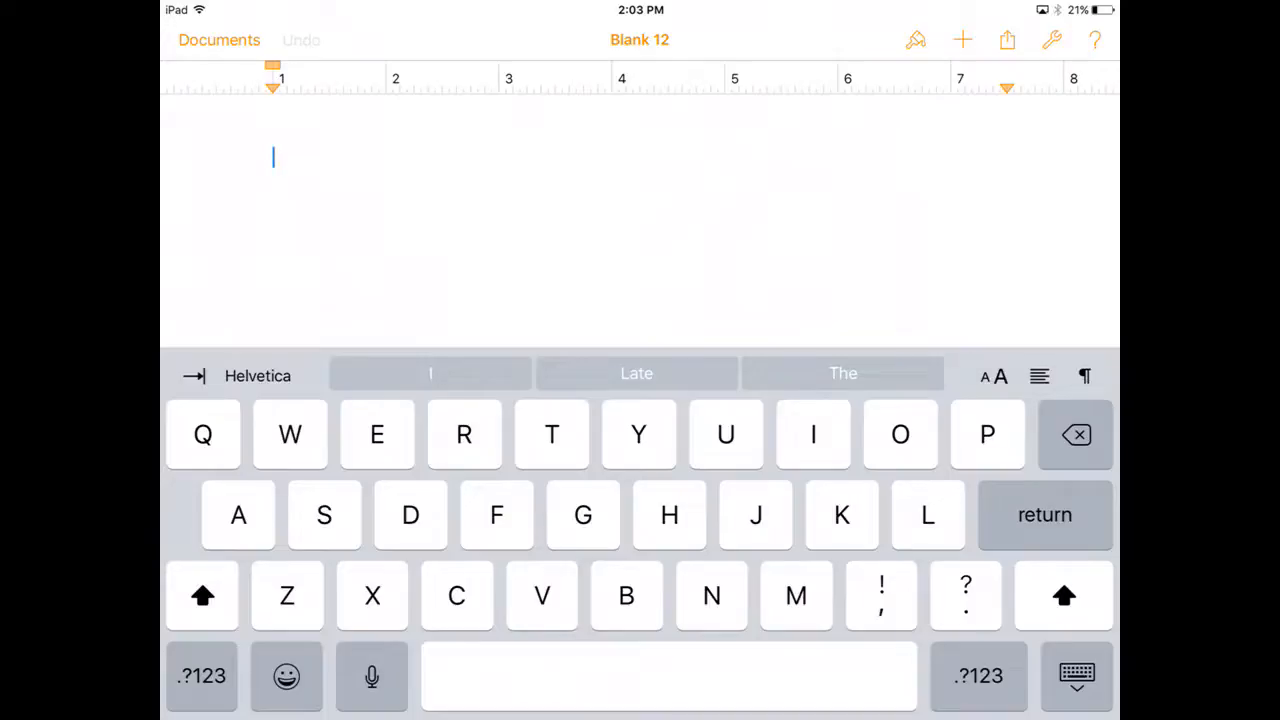
- Insert a 2D pie chart showing April through September slices
{"action": "left_click", "coordinate": [961, 40]}
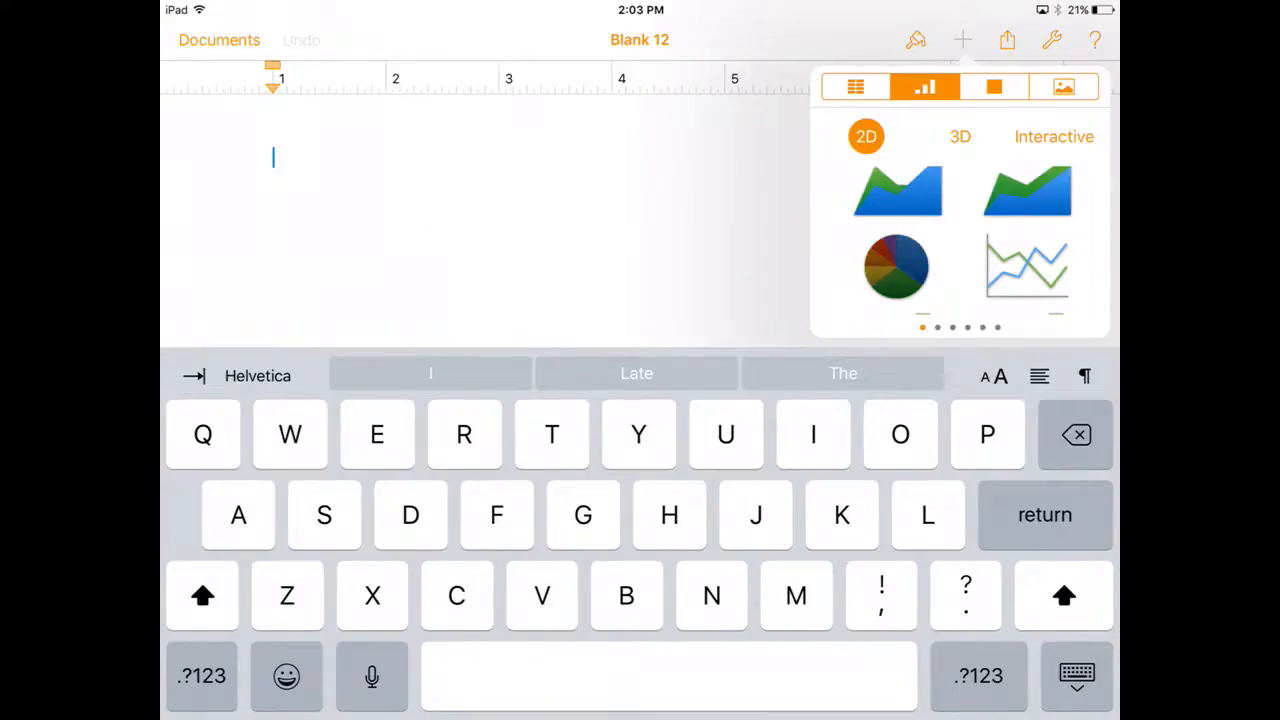
{"action": "left_click", "coordinate": [896, 266]}
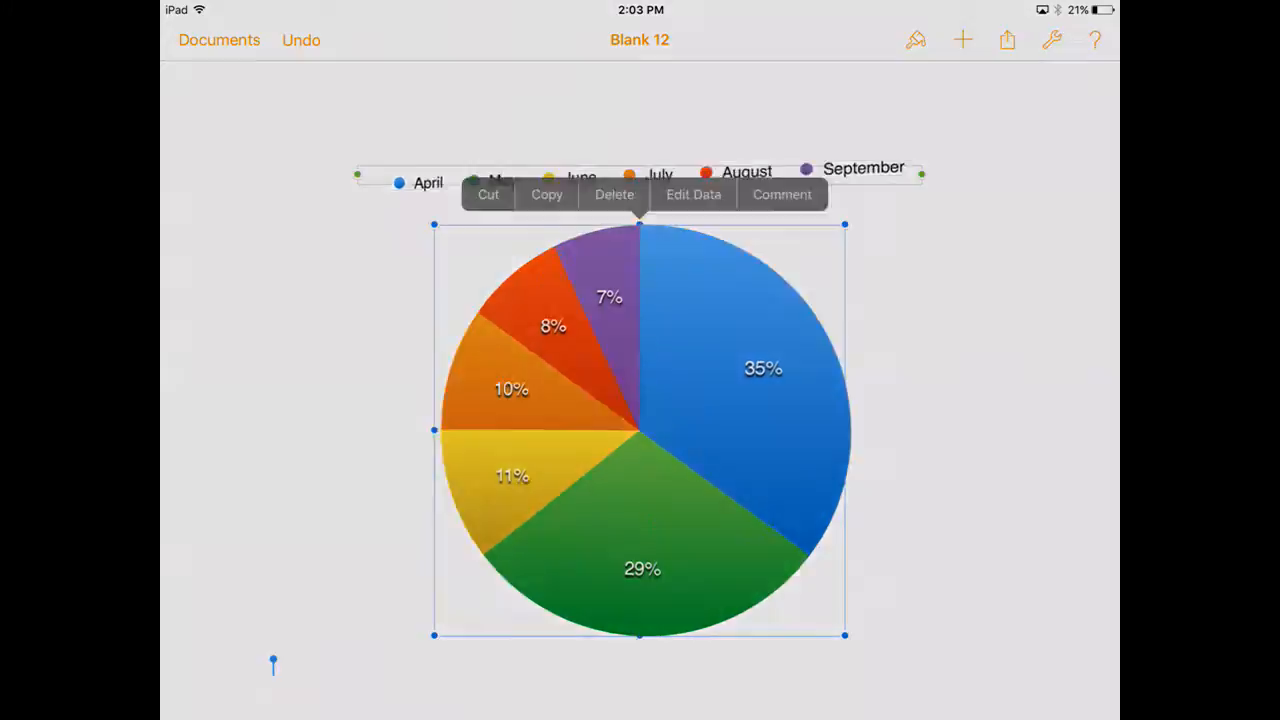
- Open the pie chart's data table for editing
{"action": "left_click", "coordinate": [693, 194]}
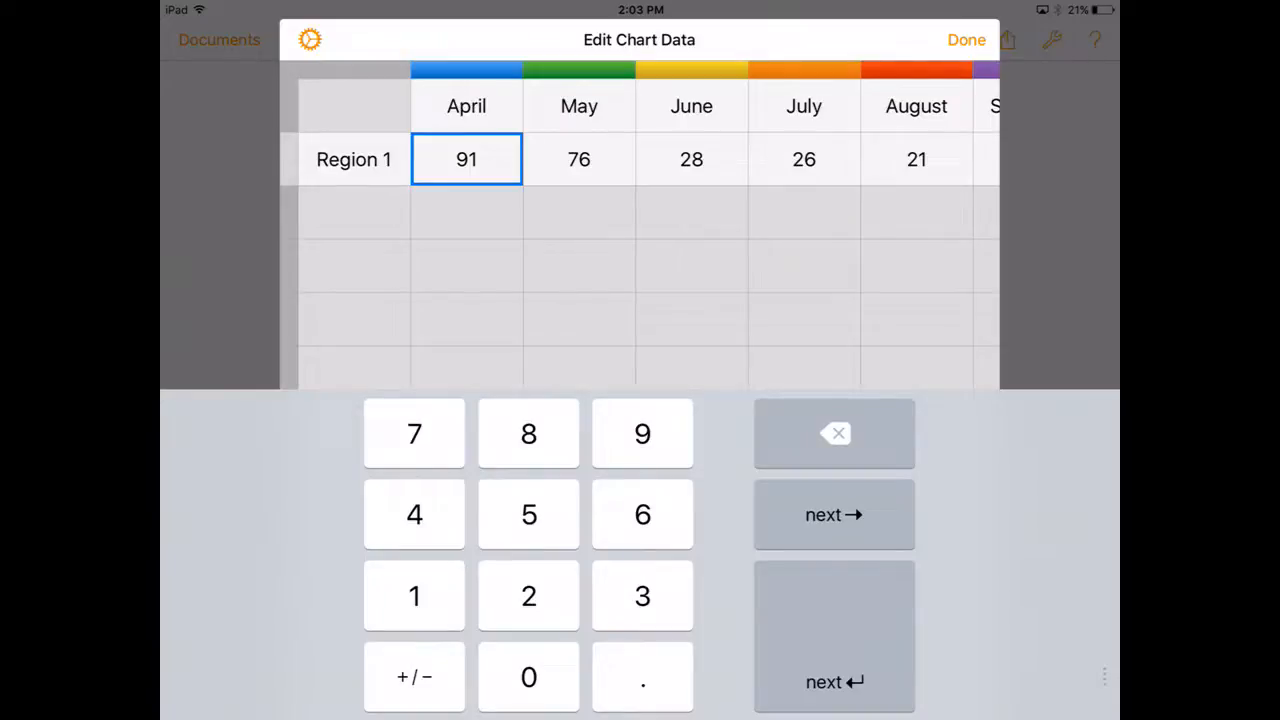
- Rename the April, May, June and July column headers to Species 1 through Species 4
{"action": "left_click", "coordinate": [466, 106]}
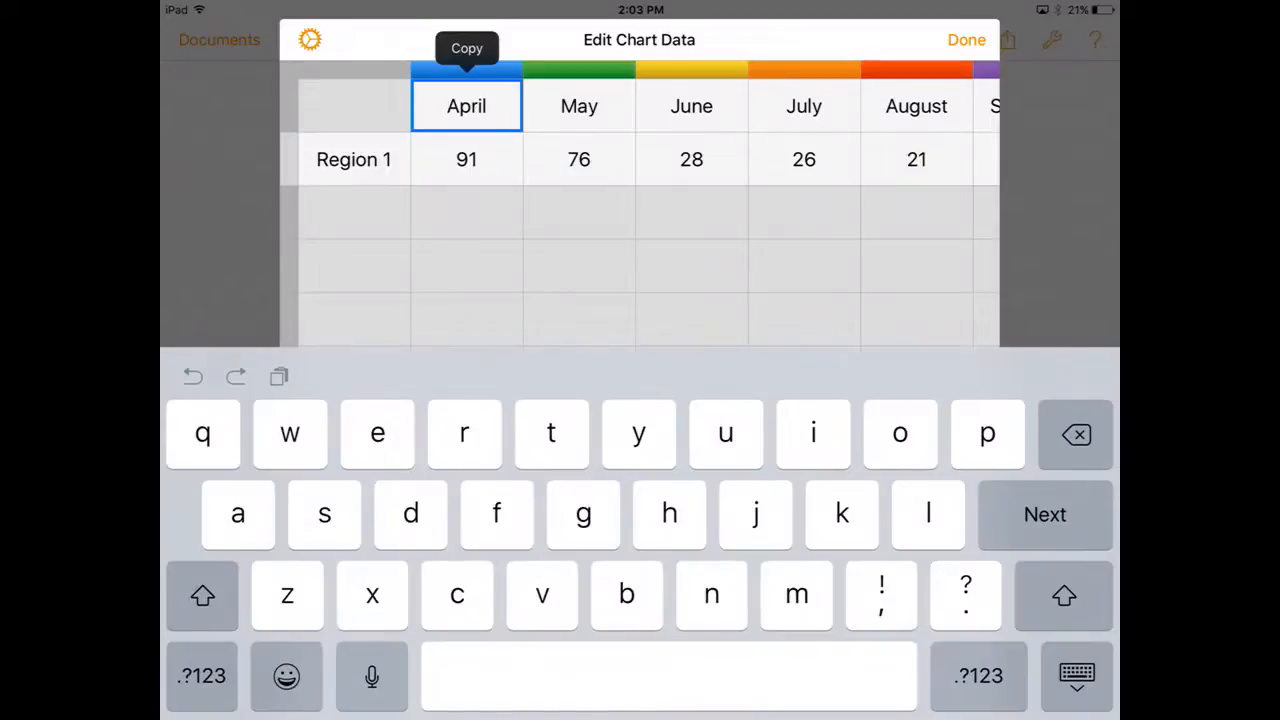
{"action": "type", "text": "T"}
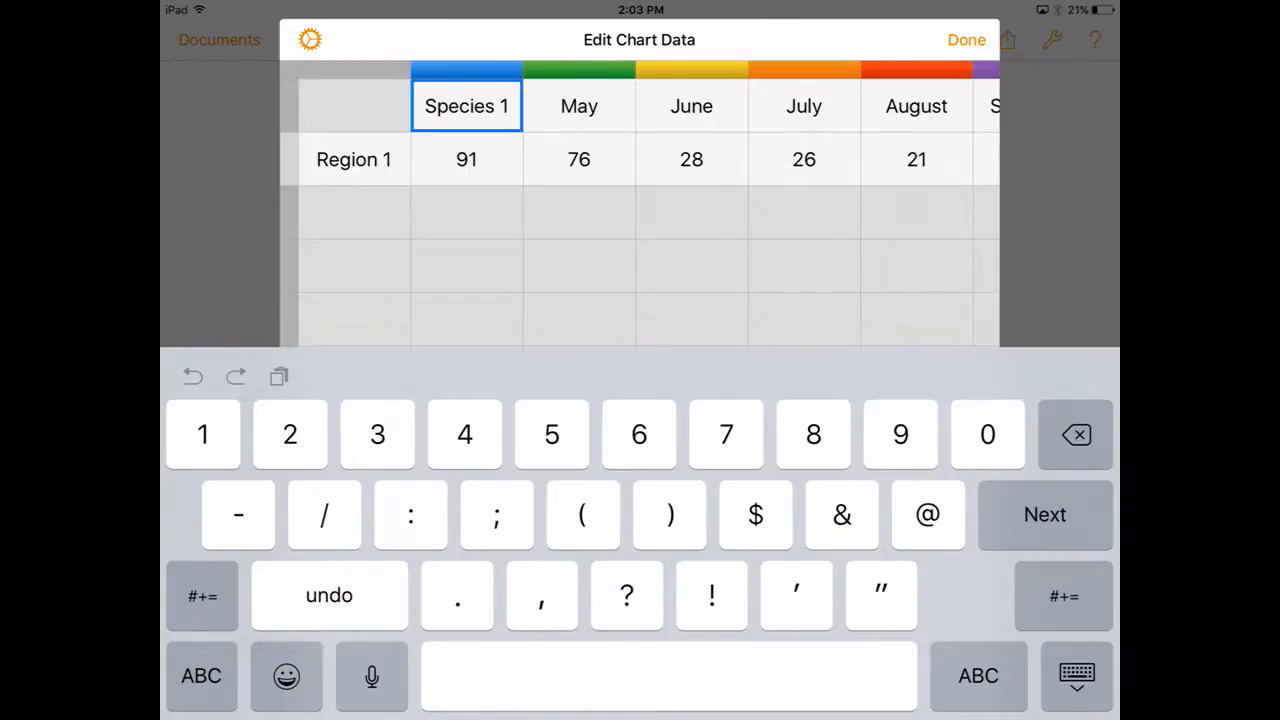
{"action": "left_click", "coordinate": [588, 106]}
{"action": "type", "text": "Species"}
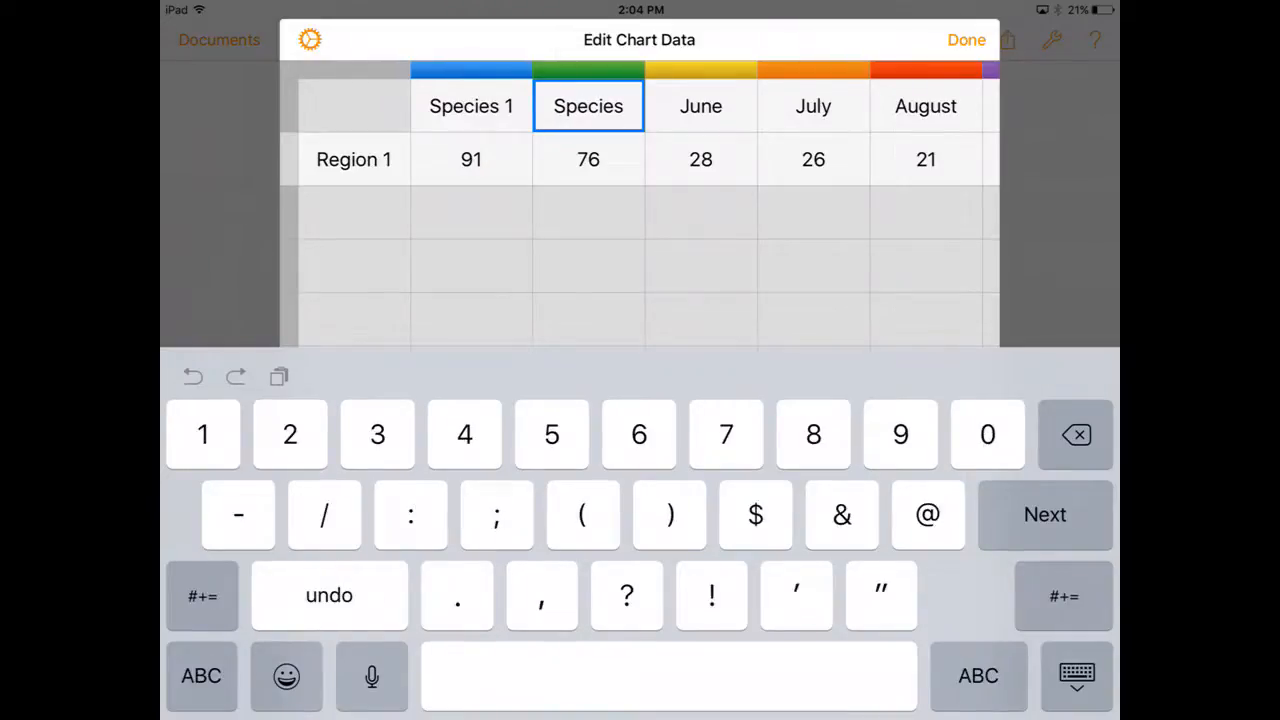
{"action": "left_click", "coordinate": [710, 106]}
{"action": "type", "text": "Species 3"}
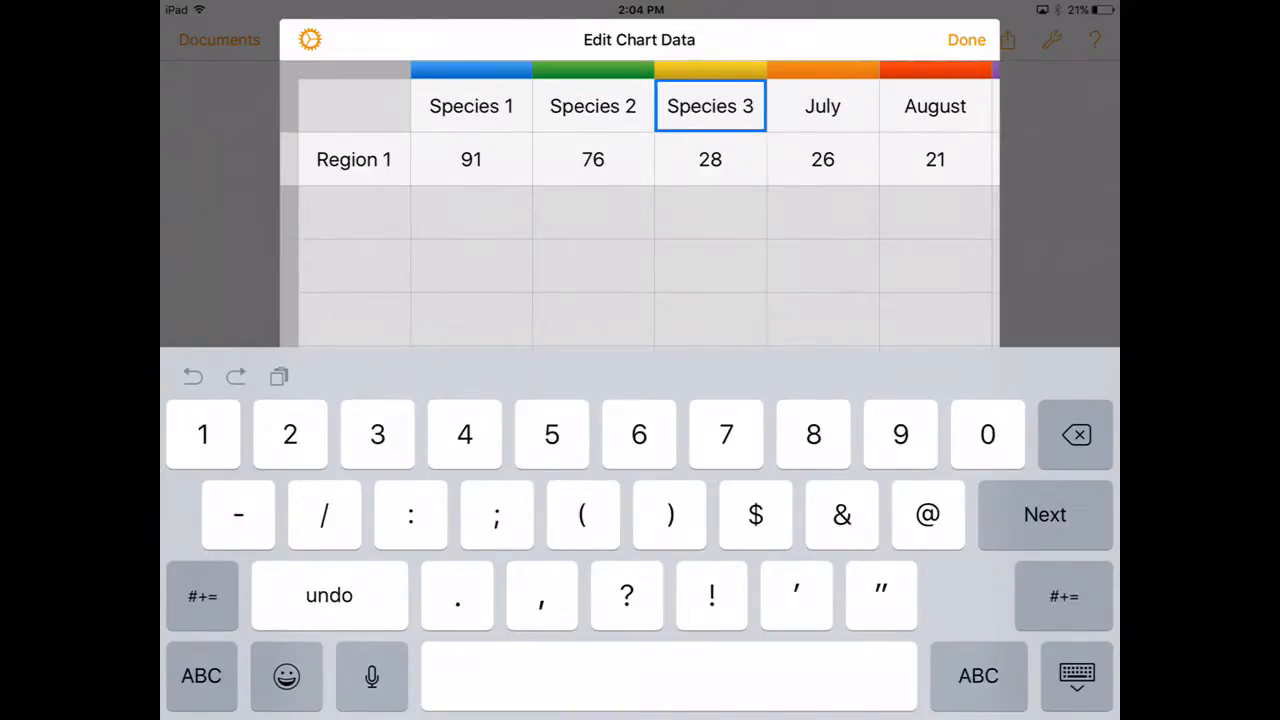
{"action": "left_click", "coordinate": [822, 106]}
{"action": "type", "text": "Species 4"}
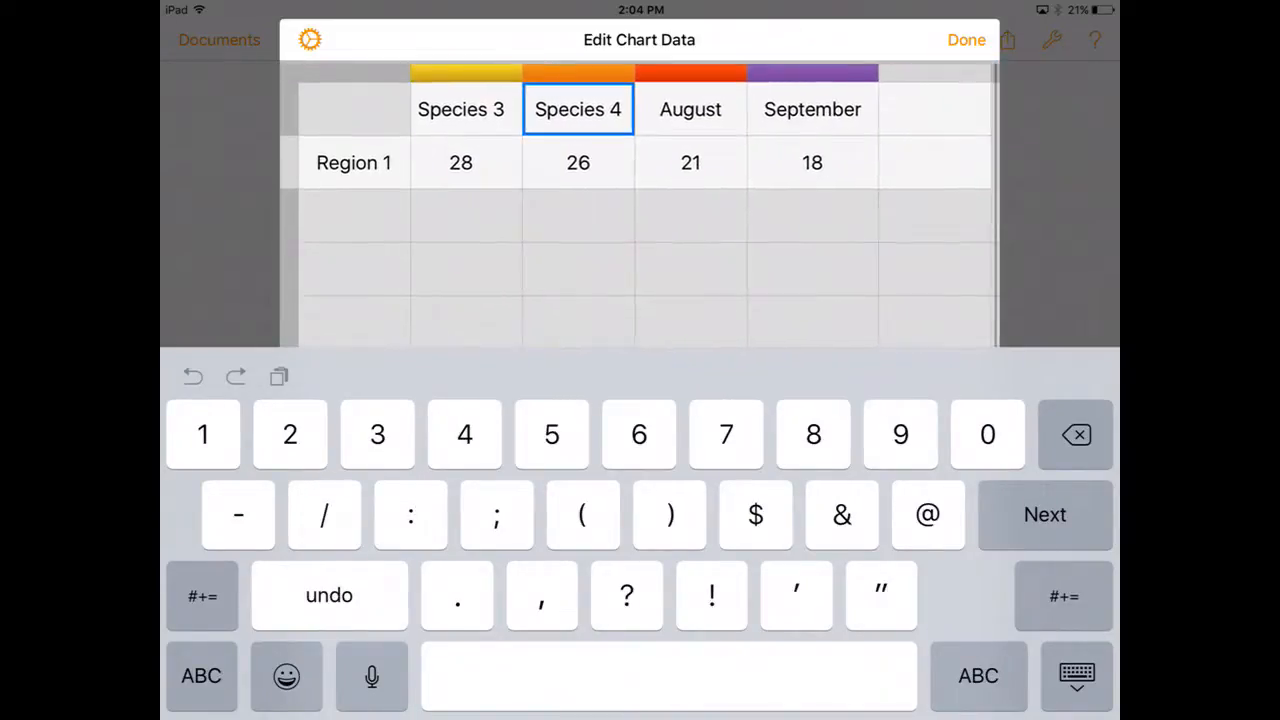
- Delete the August and September columns from the chart data
{"action": "scroll", "scroll_direction": "right", "scroll_amount": 3}
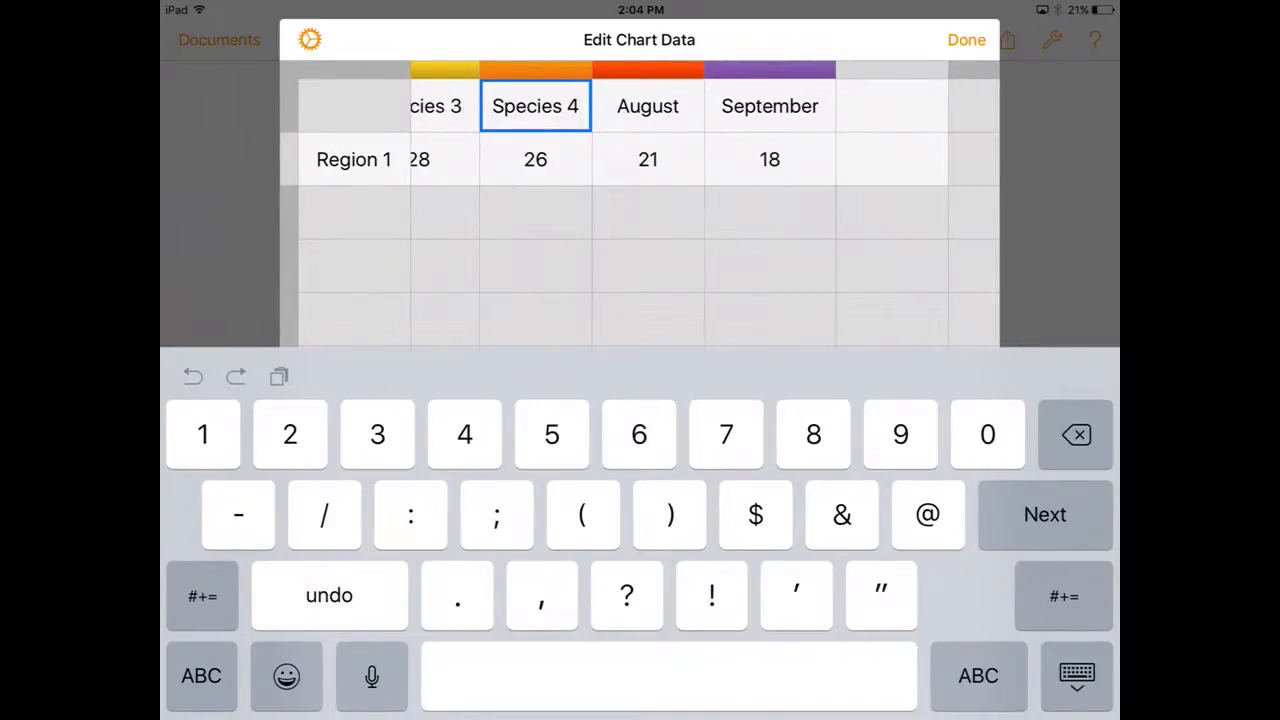
{"action": "left_click", "coordinate": [657, 159]}
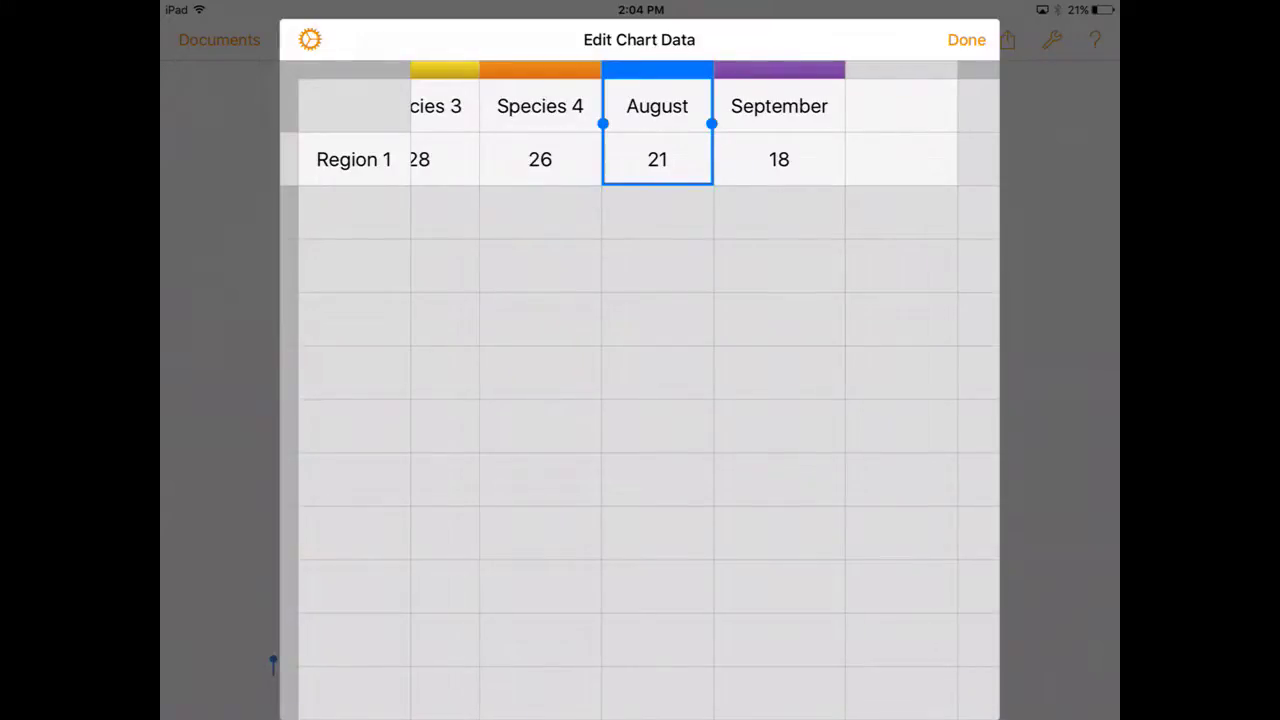
{"action": "left_click", "coordinate": [657, 106]}
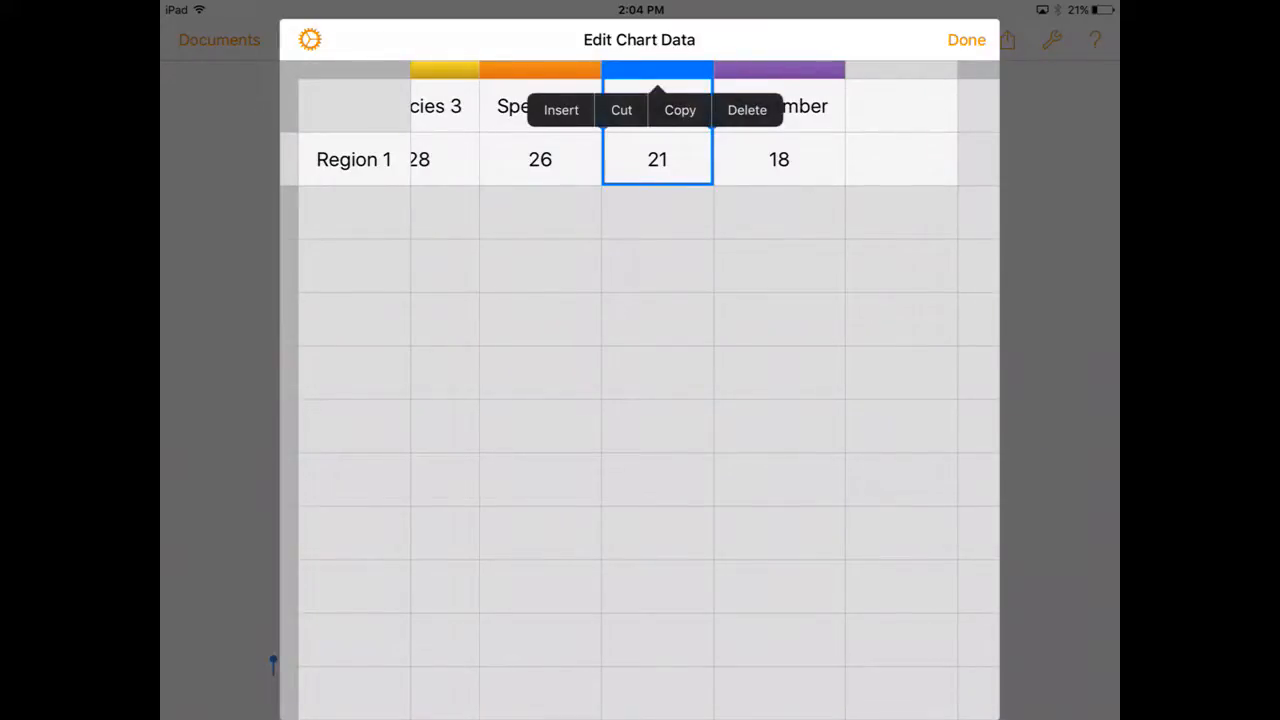
{"action": "left_click", "coordinate": [747, 110]}
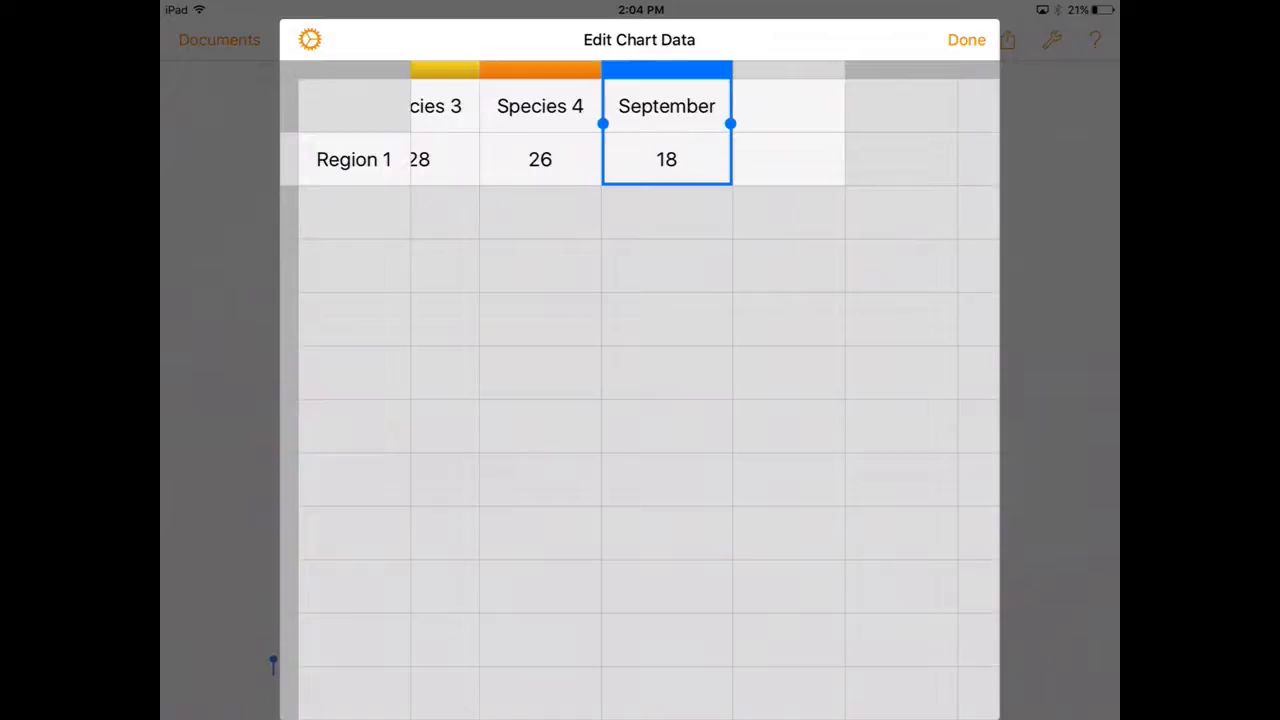
{"action": "left_click", "coordinate": [666, 106]}
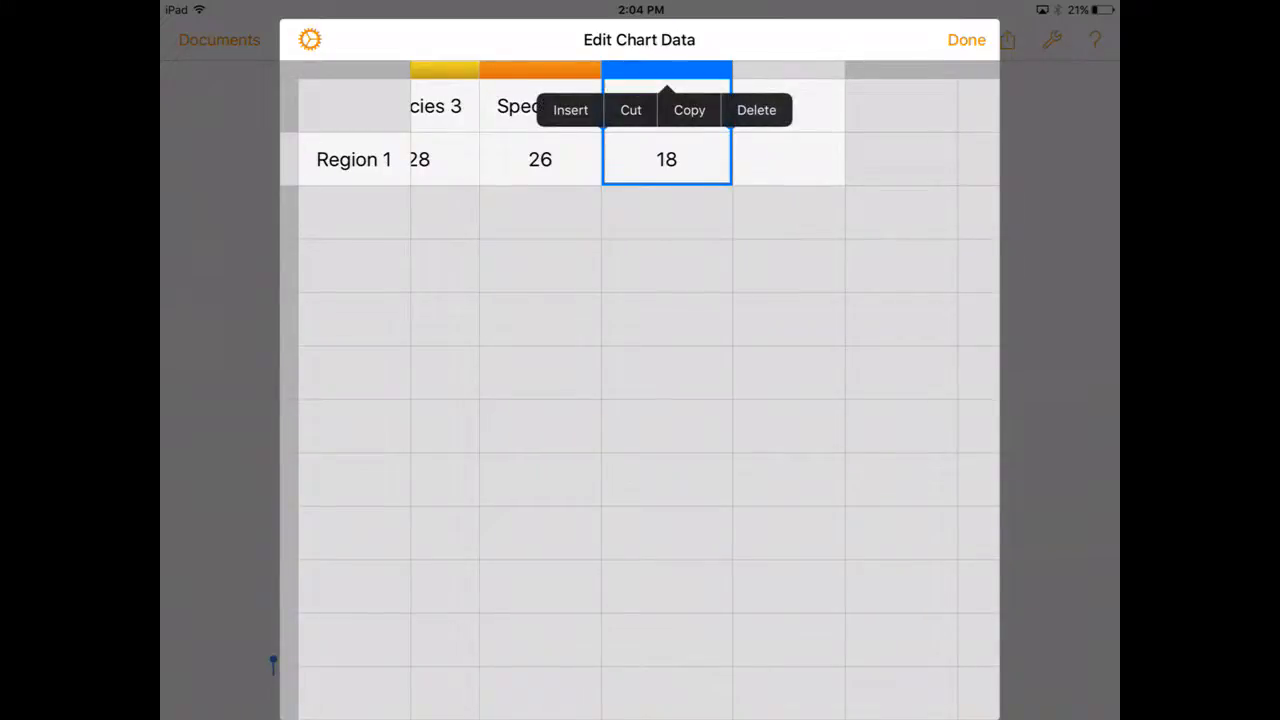
{"action": "left_click", "coordinate": [756, 110]}
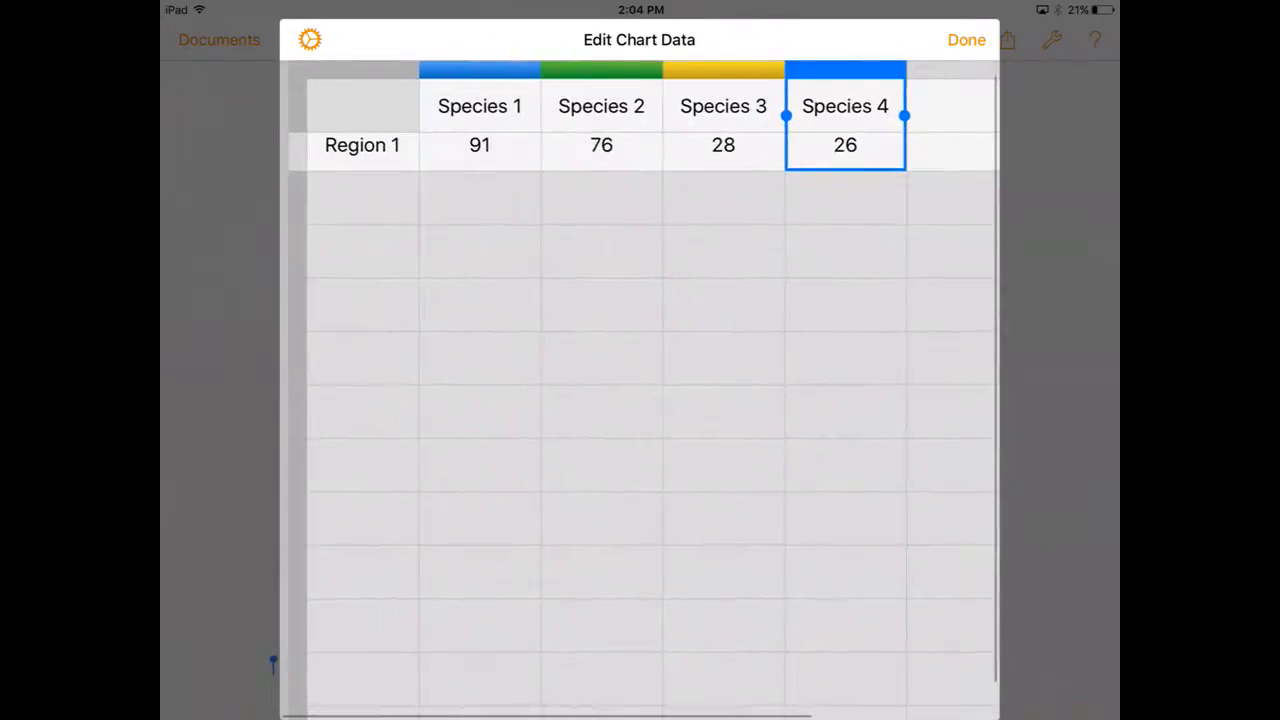
- Enter Region 1 values so the species slices read 10%, 20%, 30% and 40%
{"action": "left_click", "coordinate": [479, 145]}
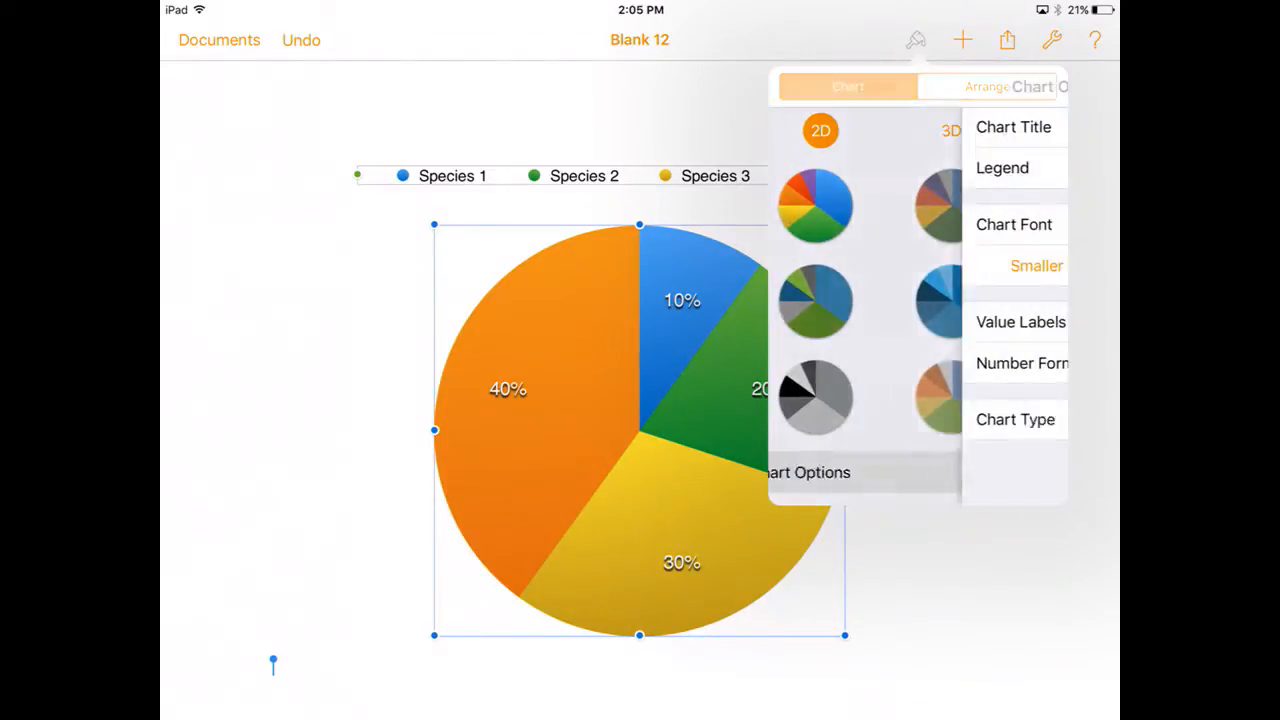
- Turn on the chart title in Chart Options, keeping value labels inside
{"action": "left_click", "coordinate": [807, 472]}
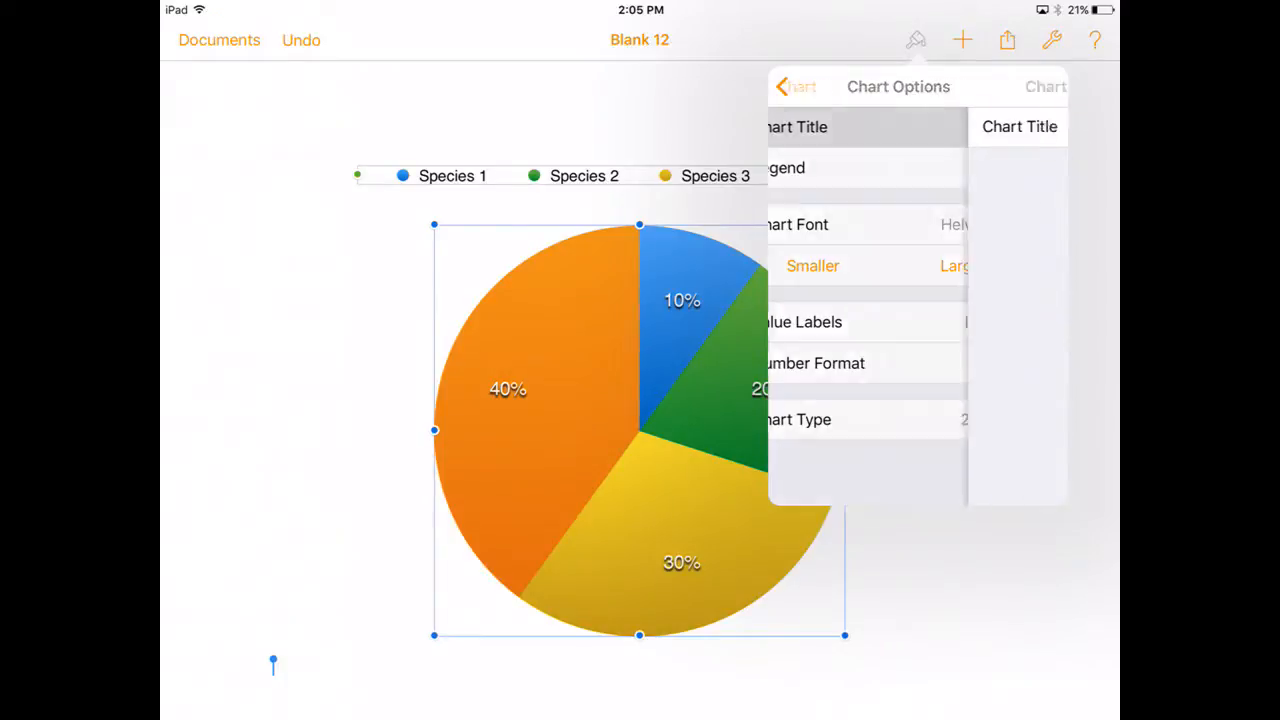
{"action": "left_click", "coordinate": [1030, 126]}
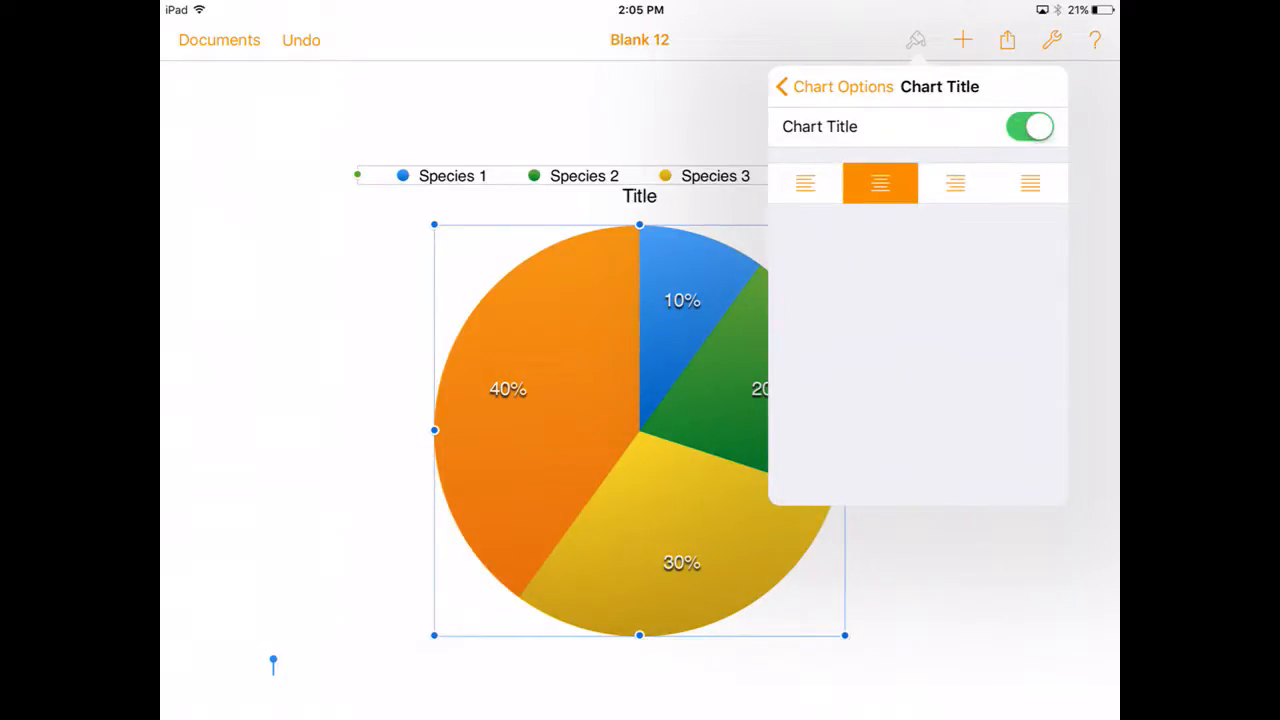
{"action": "left_click", "coordinate": [783, 87]}
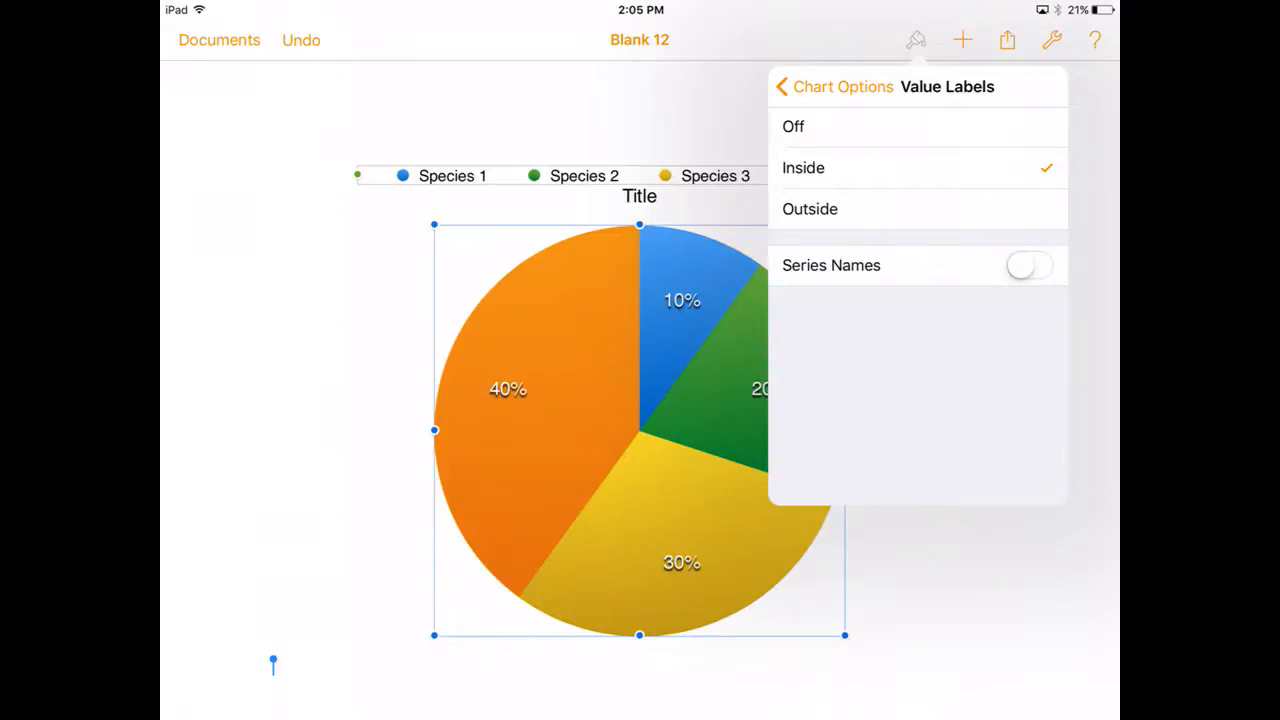
- Turn on series names so each slice shows its species name with its percentage
{"action": "left_click", "coordinate": [1030, 265]}
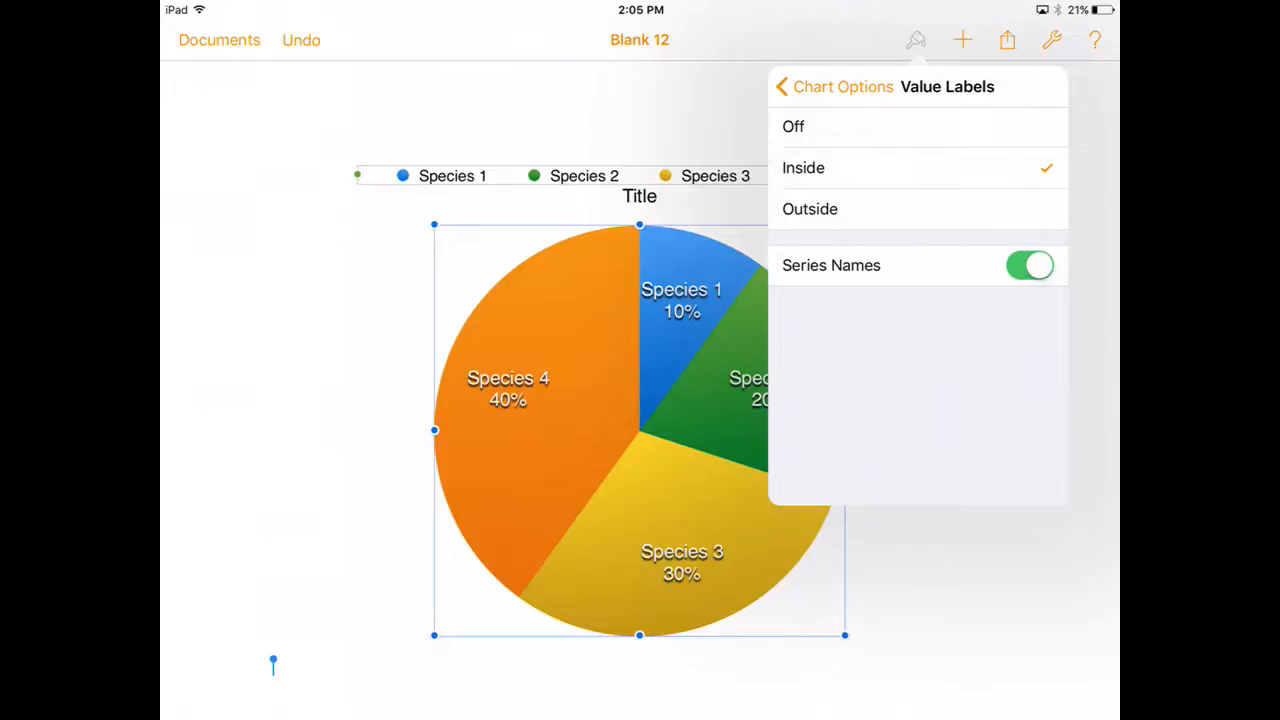
{"action": "left_click", "coordinate": [790, 86]}
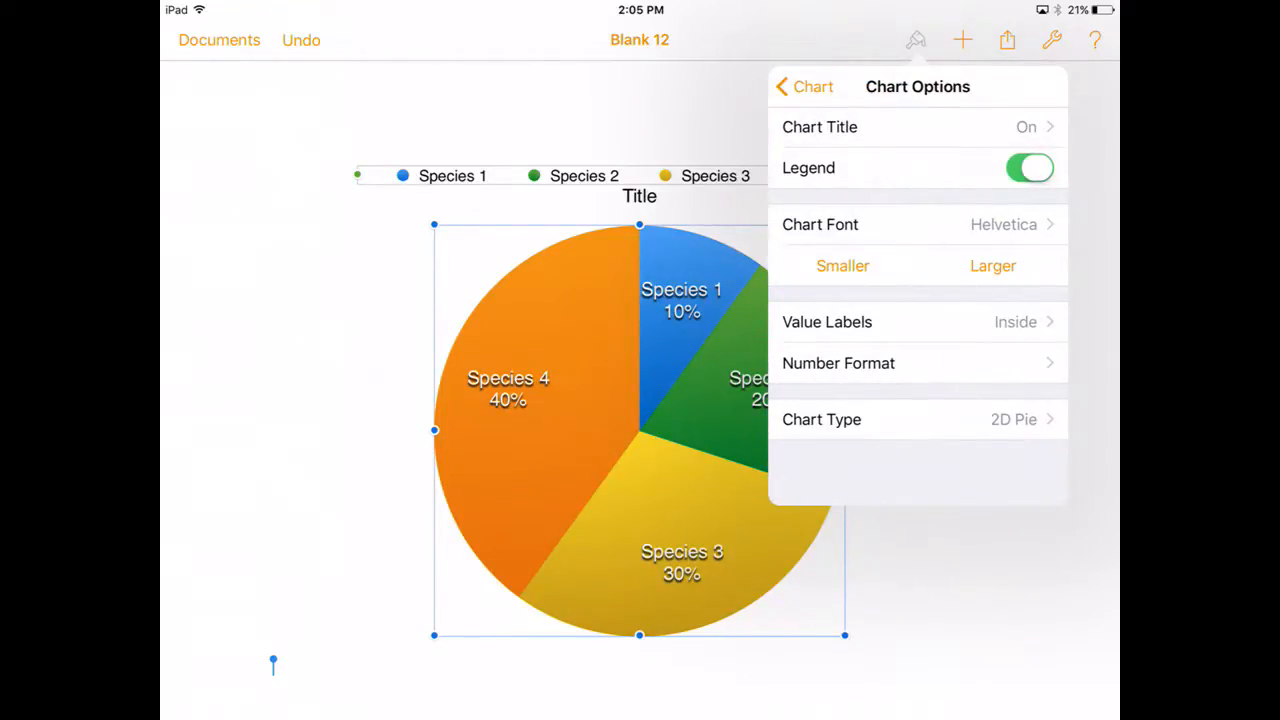
- Toggle the chart legend off and back on
{"action": "left_click", "coordinate": [1030, 167]}
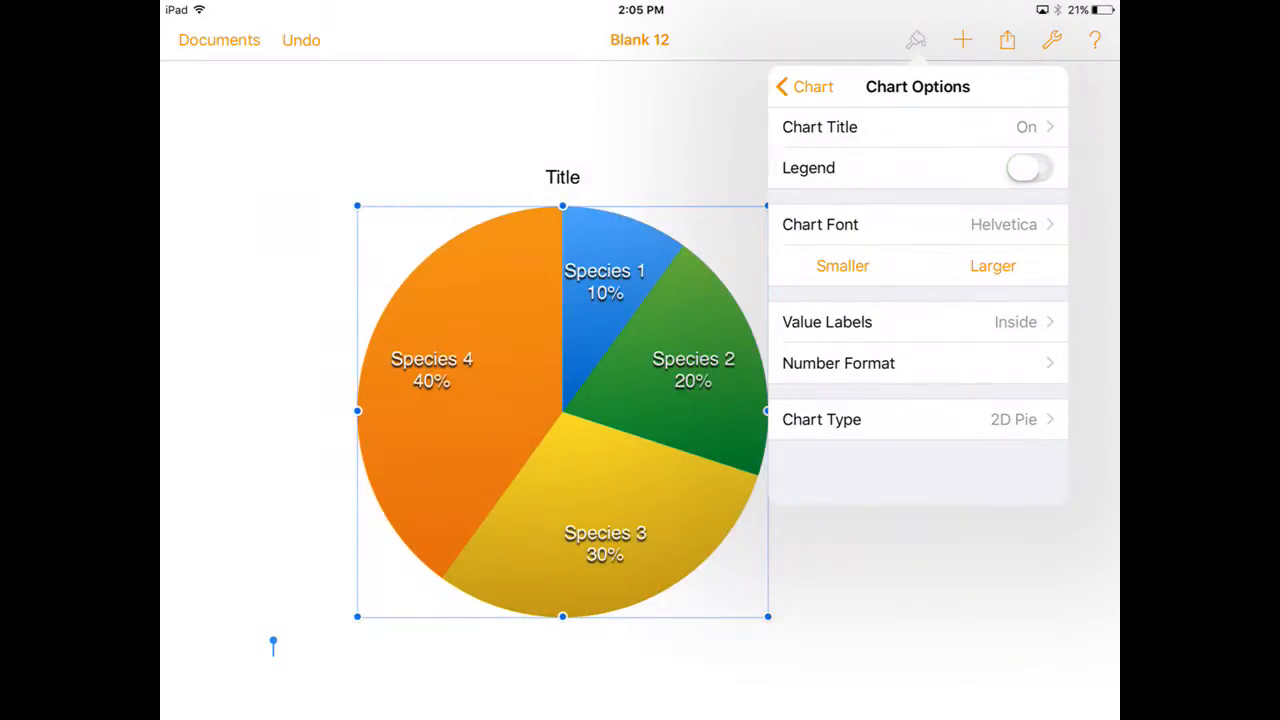
{"action": "left_click", "coordinate": [1030, 167]}
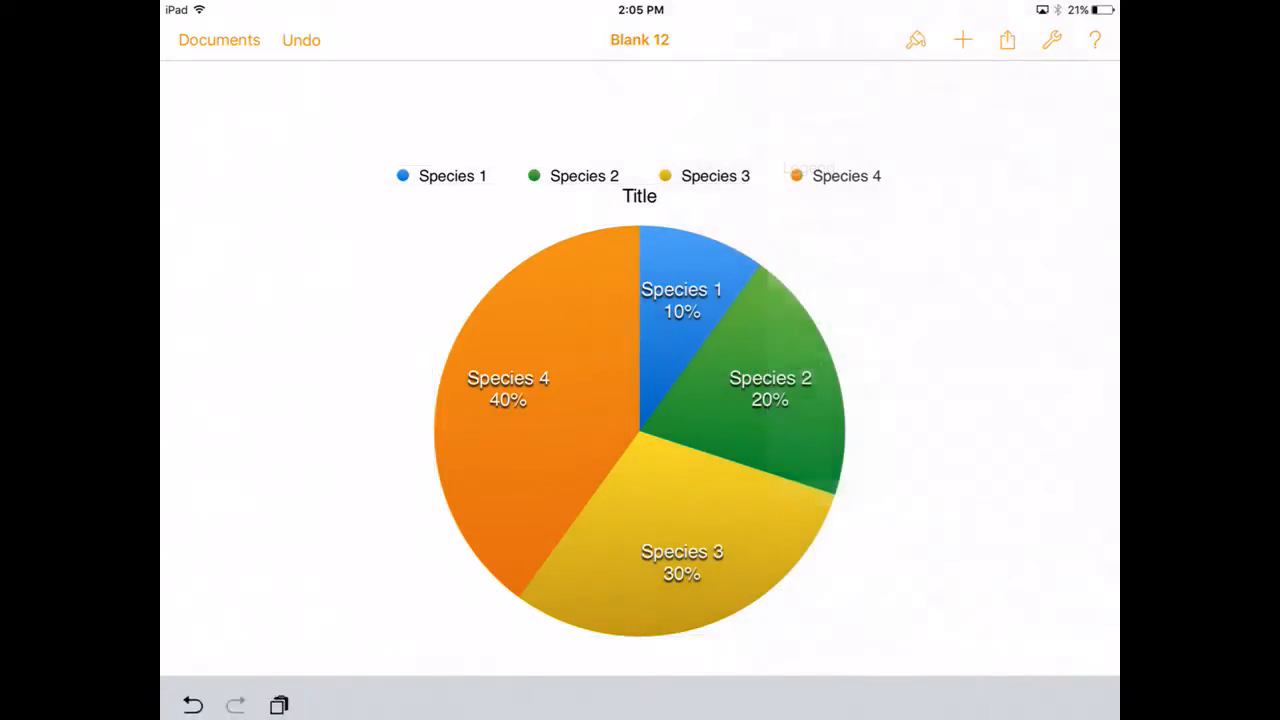
- Move the four-species legend into a vertical list beside the pie's right edge
{"action": "left_click", "coordinate": [640, 175]}
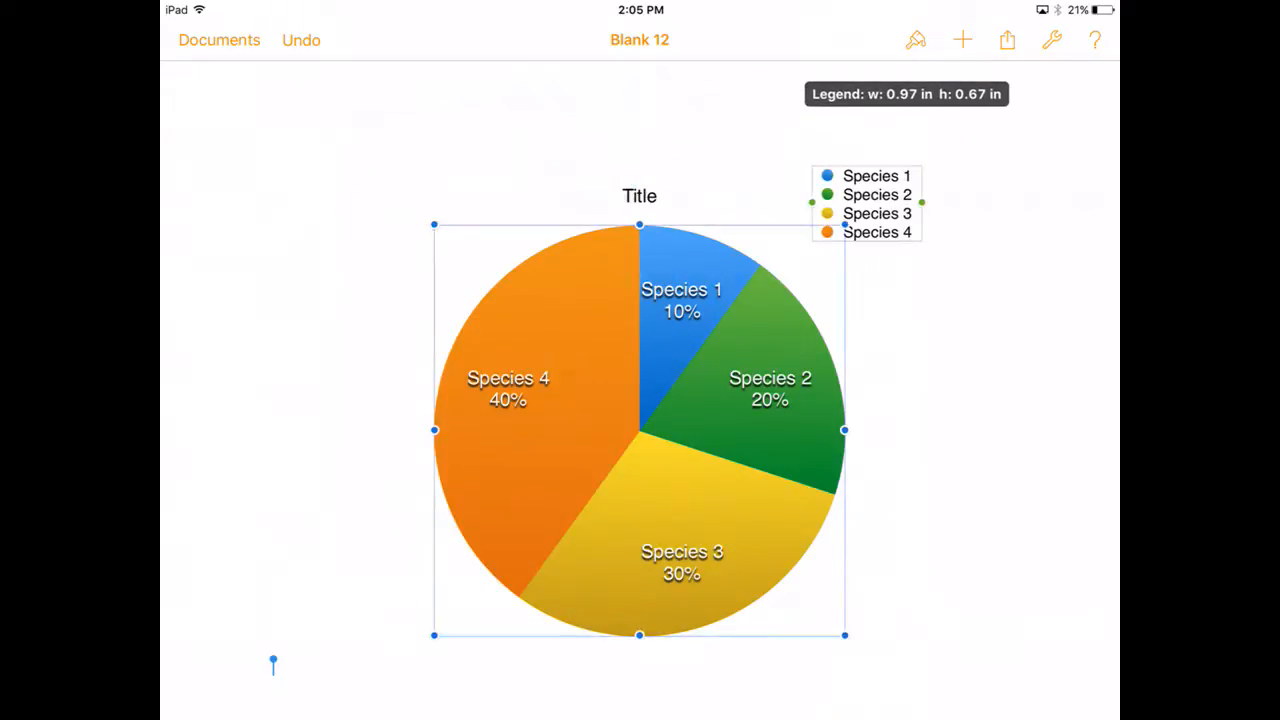
{"action": "left_click_drag", "start_coordinate": [867, 203], "coordinate": [905, 298]}
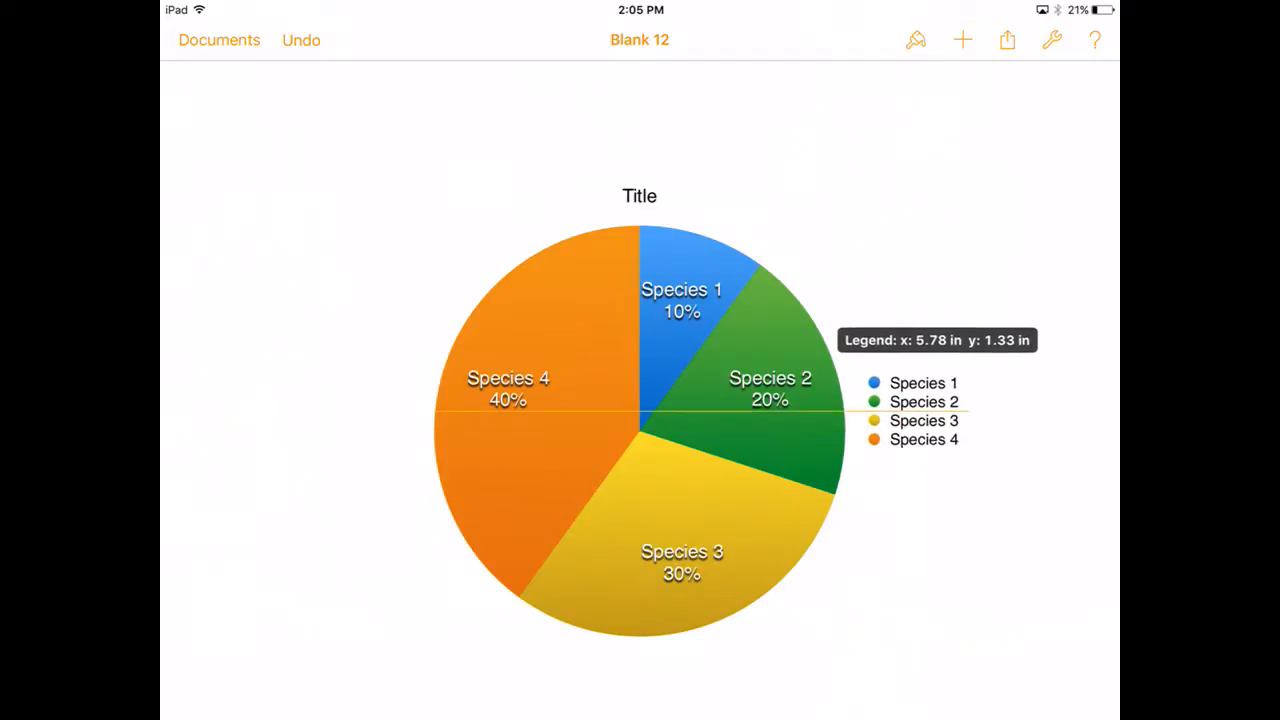
{"action": "left_click", "coordinate": [640, 430]}
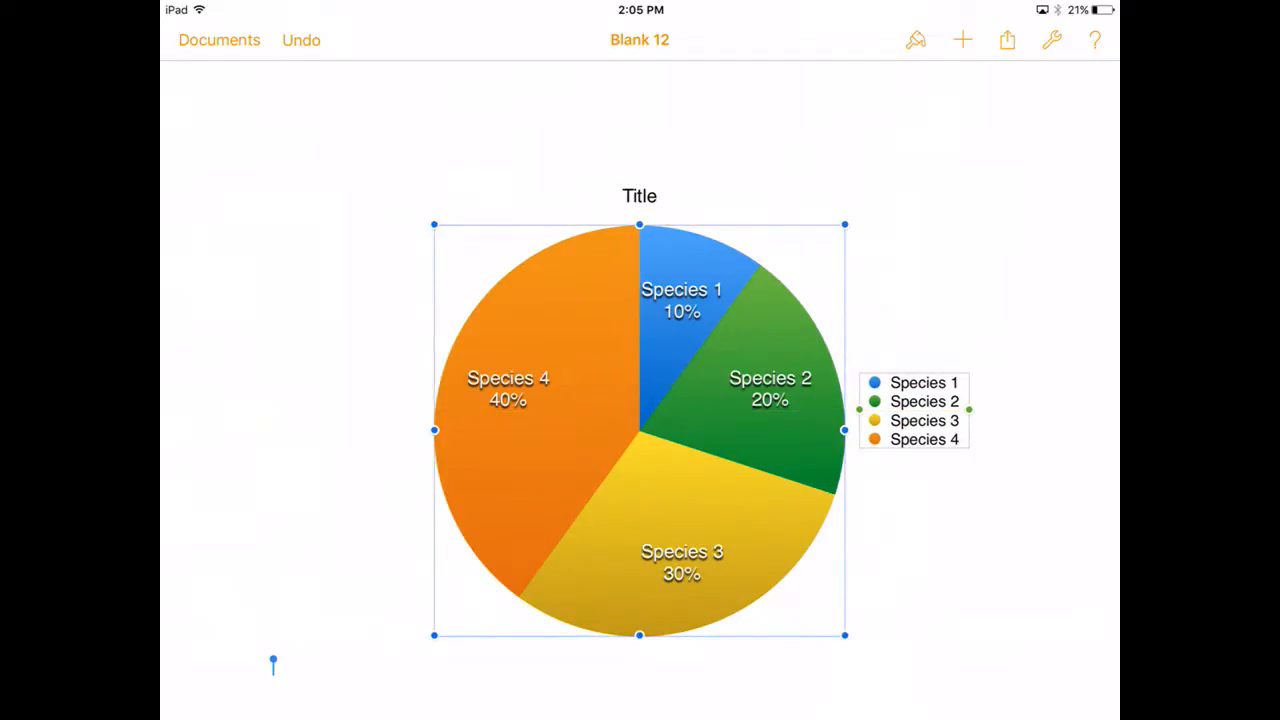